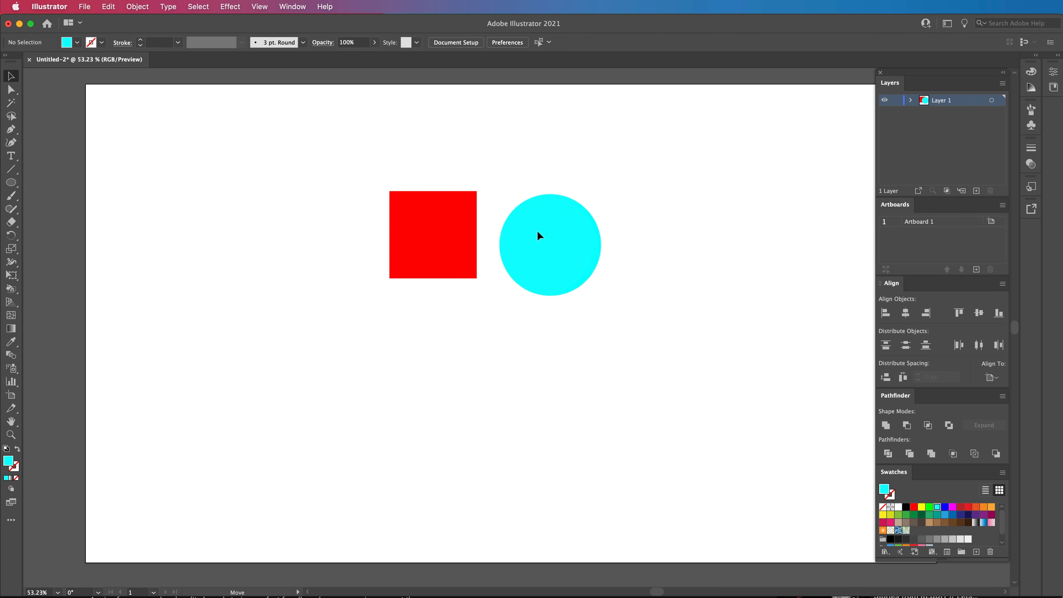
- Move the cyan circle onto the red square's lower-right corner and select all
{"action": "left_click_drag", "start_coordinate": [550, 244], "coordinate": [480, 266]}
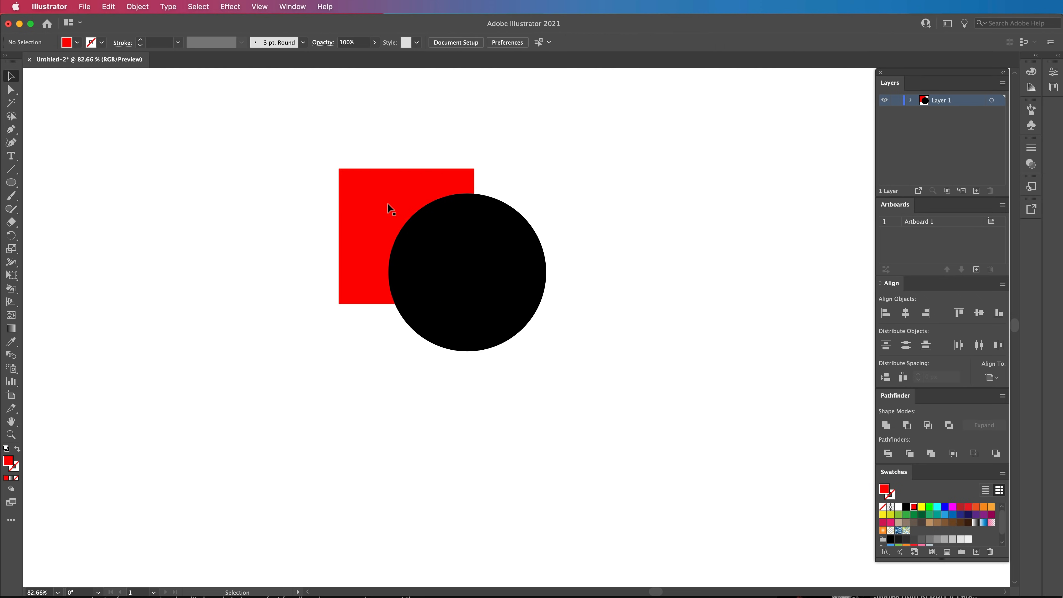
{"action": "key", "text": "cmd+a"}
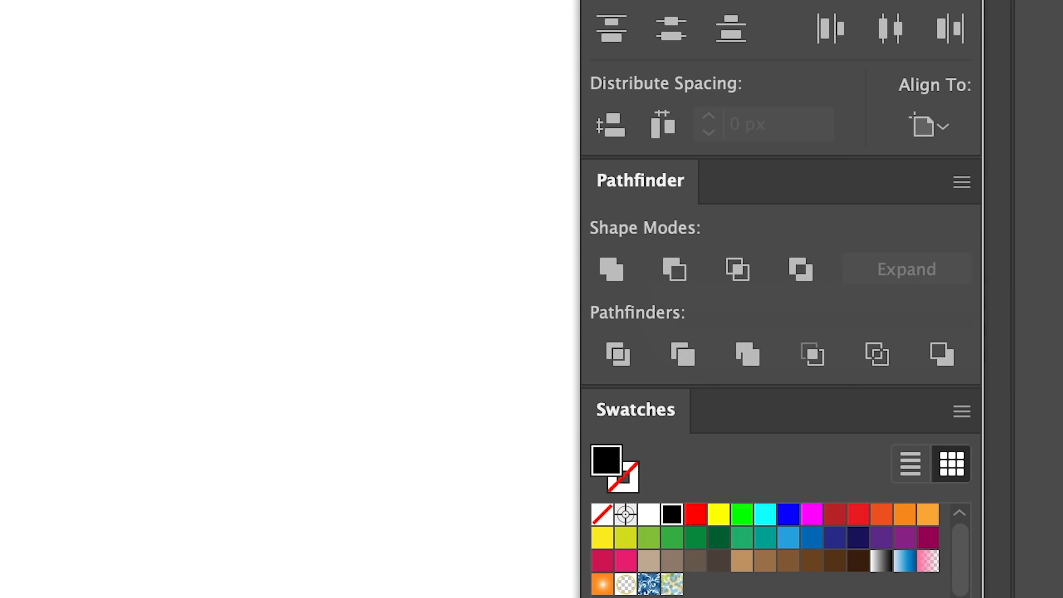
- Set the square to no fill with a navy 15 pt stroke
{"action": "left_click", "coordinate": [695, 514]}
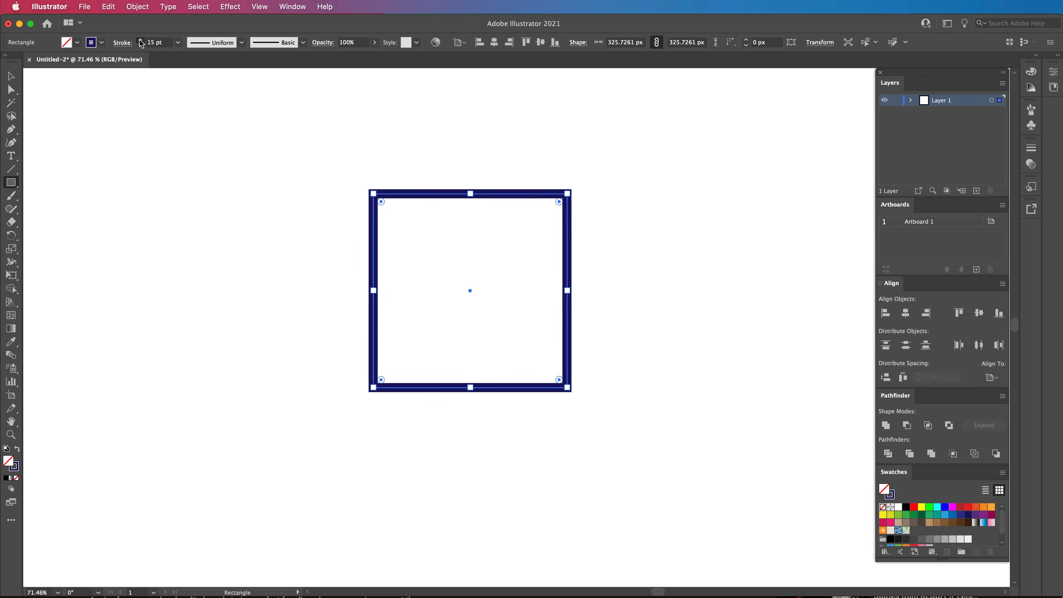
- Raise the stroke to 16 pt, shrink the square, then narrow it into a tall rectangle
{"action": "type", "text": "1"}
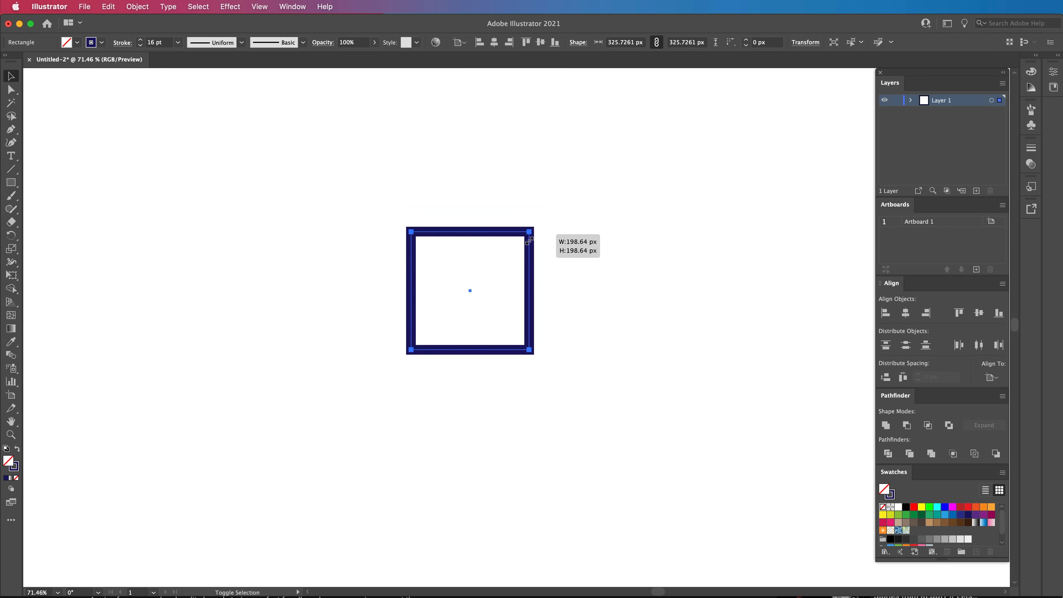
{"action": "left_click_drag", "start_coordinate": [528, 233], "coordinate": [473, 284]}
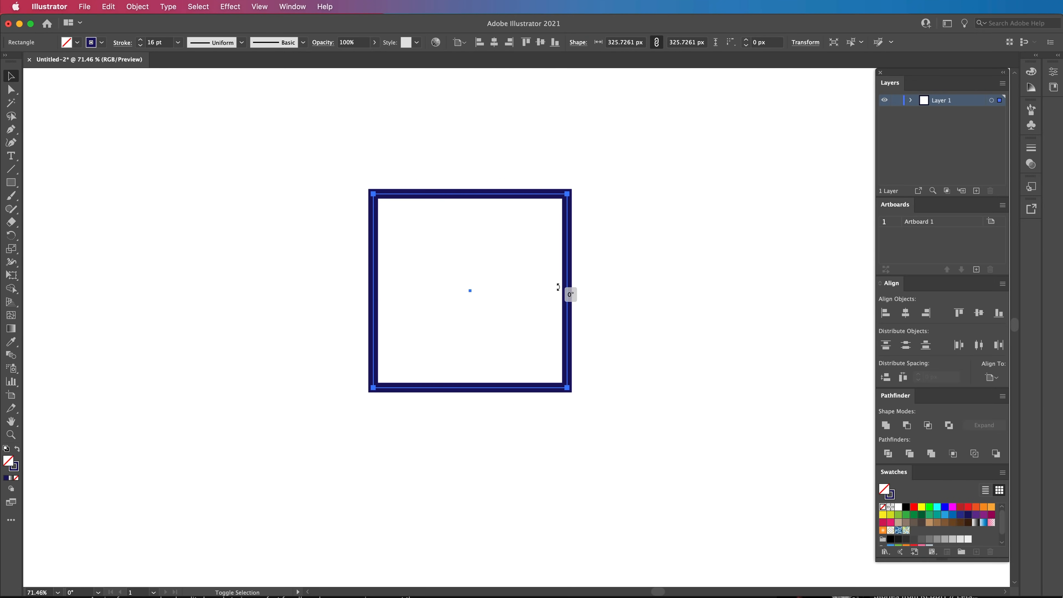
{"action": "left_click_drag", "start_coordinate": [568, 386], "coordinate": [493, 311]}
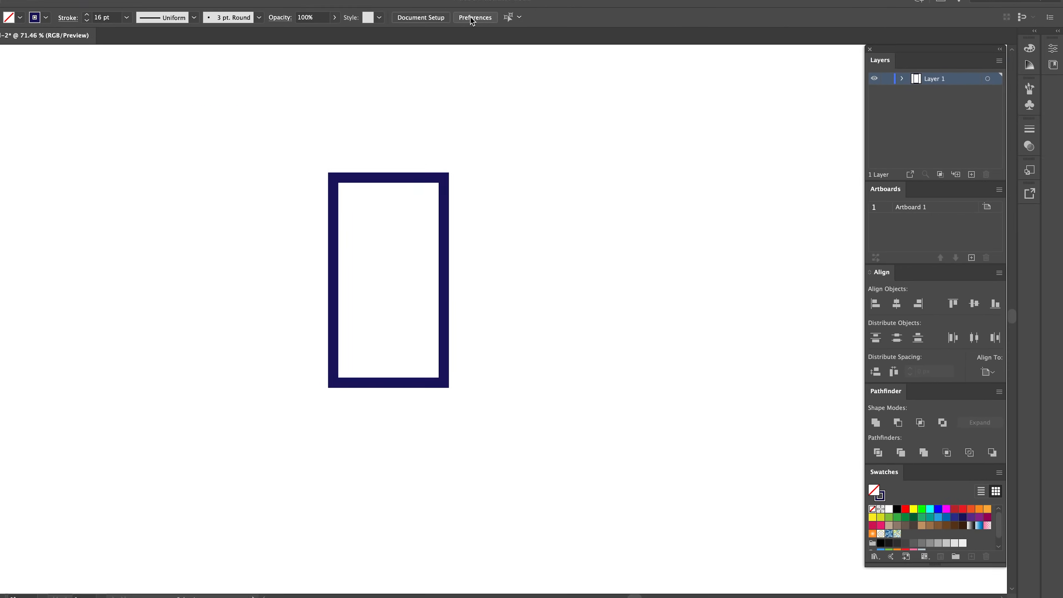
- Enable Scale Strokes & Effects in General preferences and widen the rectangle so its outline thickens
{"action": "left_click", "coordinate": [475, 17]}
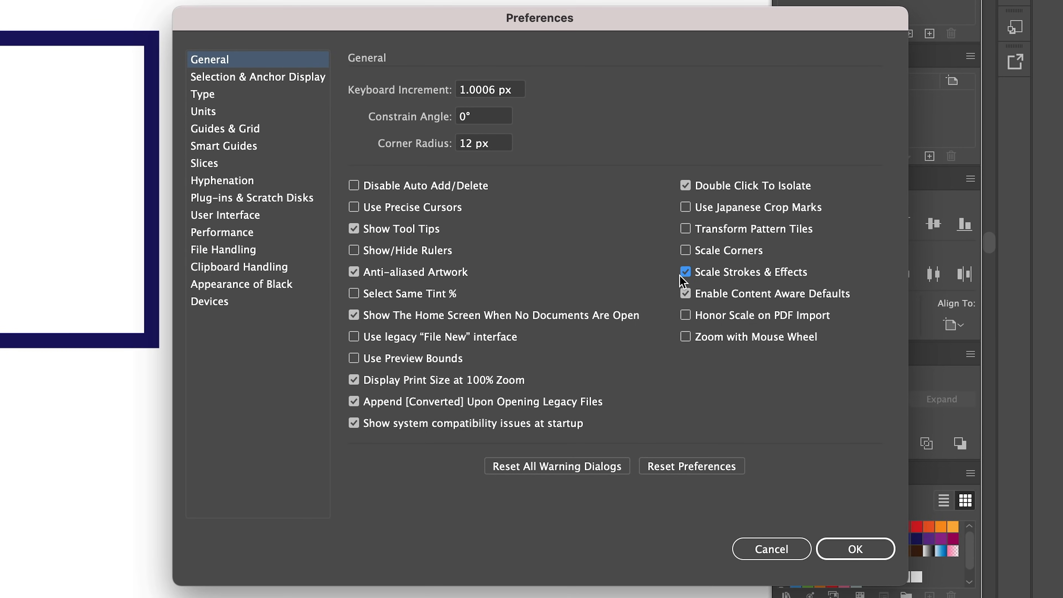
{"action": "left_click", "coordinate": [854, 549]}
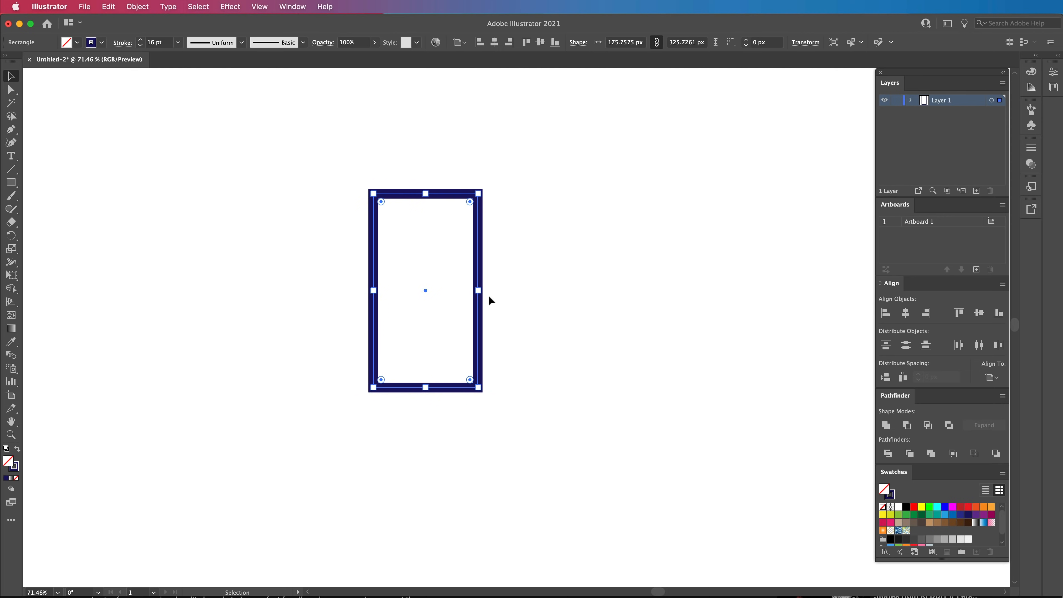
{"action": "left_click_drag", "start_coordinate": [478, 290], "coordinate": [480, 290]}
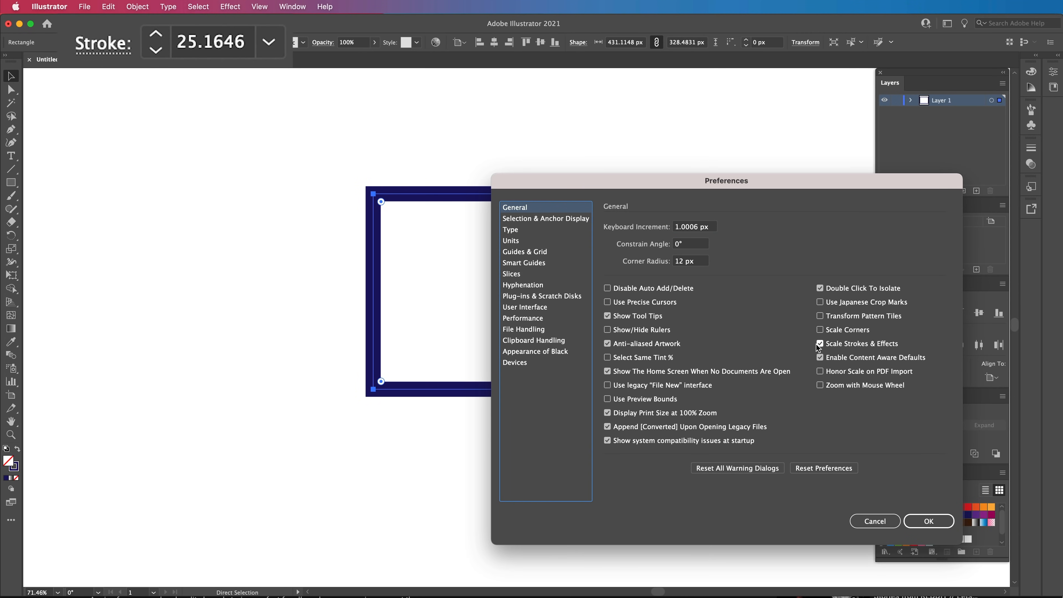
{"action": "left_click", "coordinate": [927, 520]}
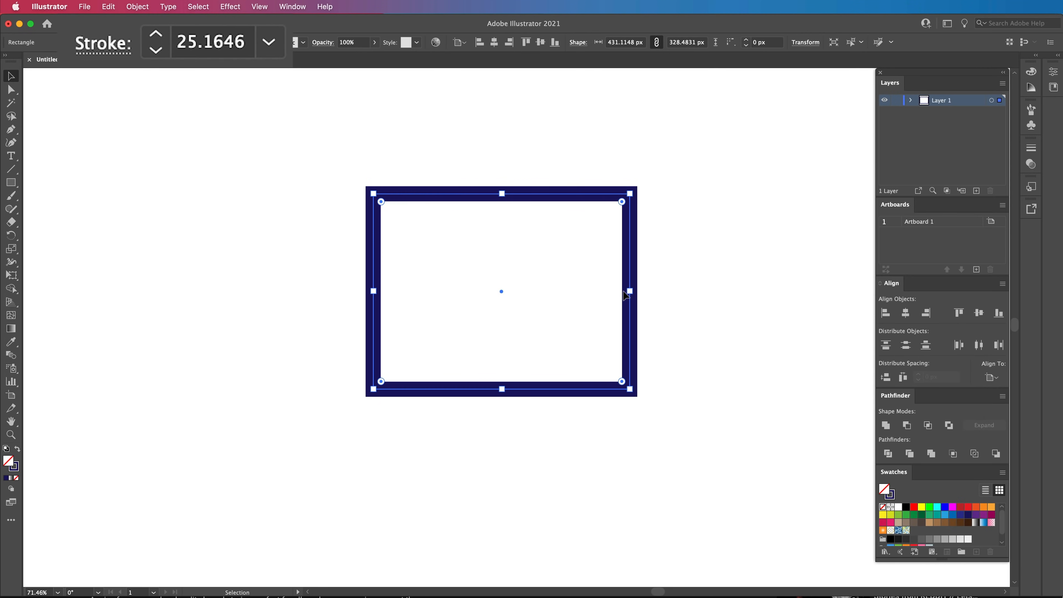
{"action": "left_click_drag", "start_coordinate": [628, 291], "coordinate": [525, 291]}
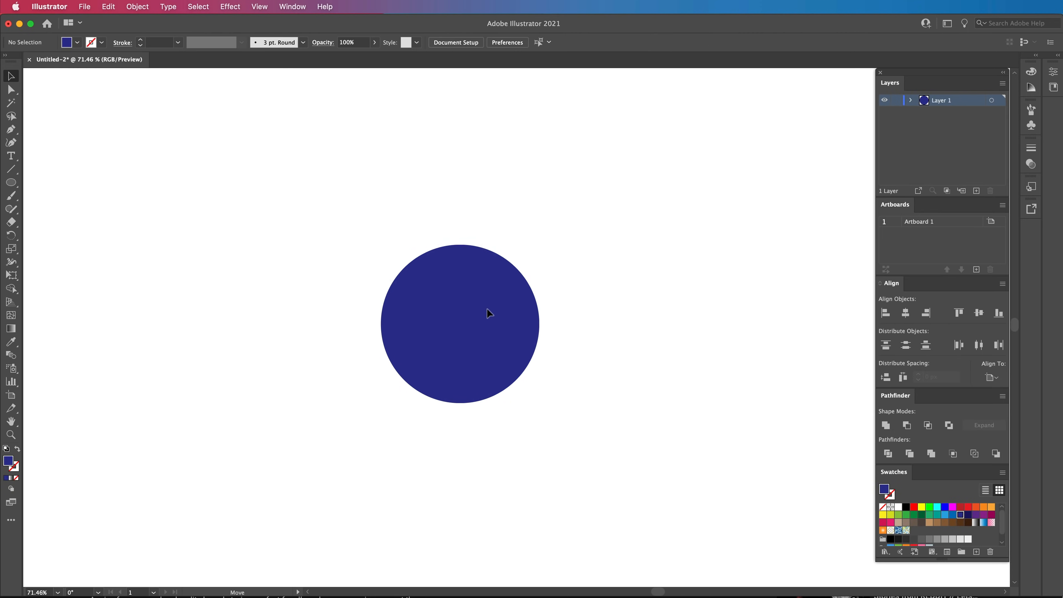
- Select the navy circle, cancel Offset Path, and bring in the gradient planet-and-orbit logo
{"action": "left_click", "coordinate": [137, 6]}
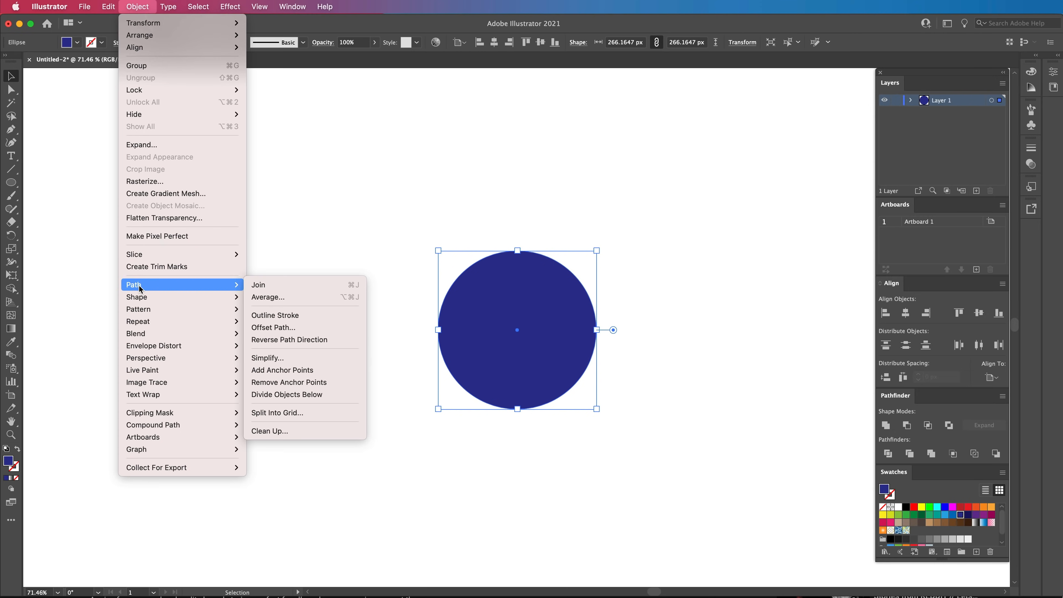
{"action": "left_click", "coordinate": [273, 327]}
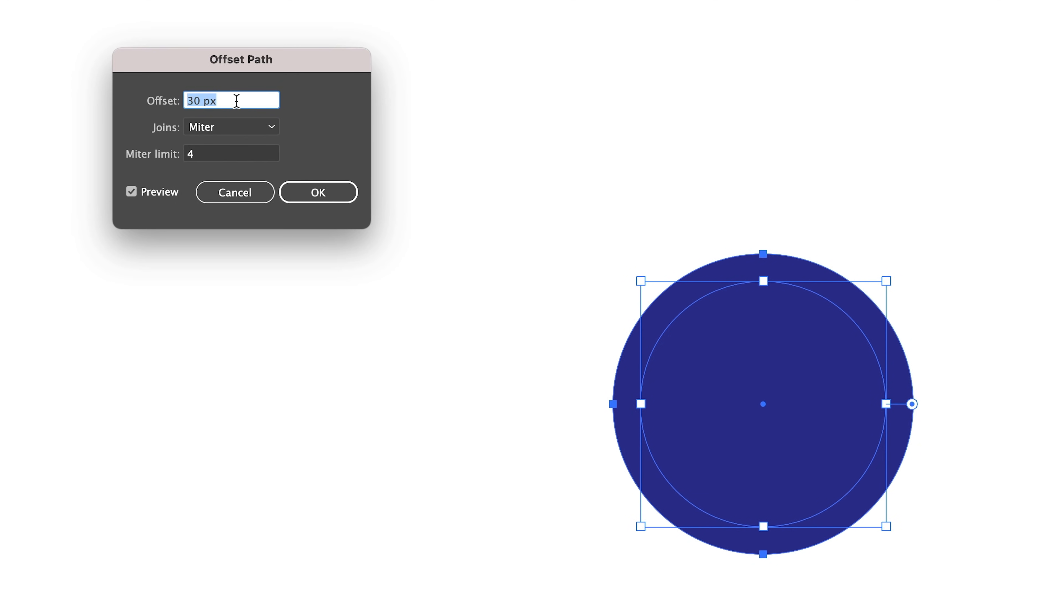
{"action": "left_click", "coordinate": [317, 192]}
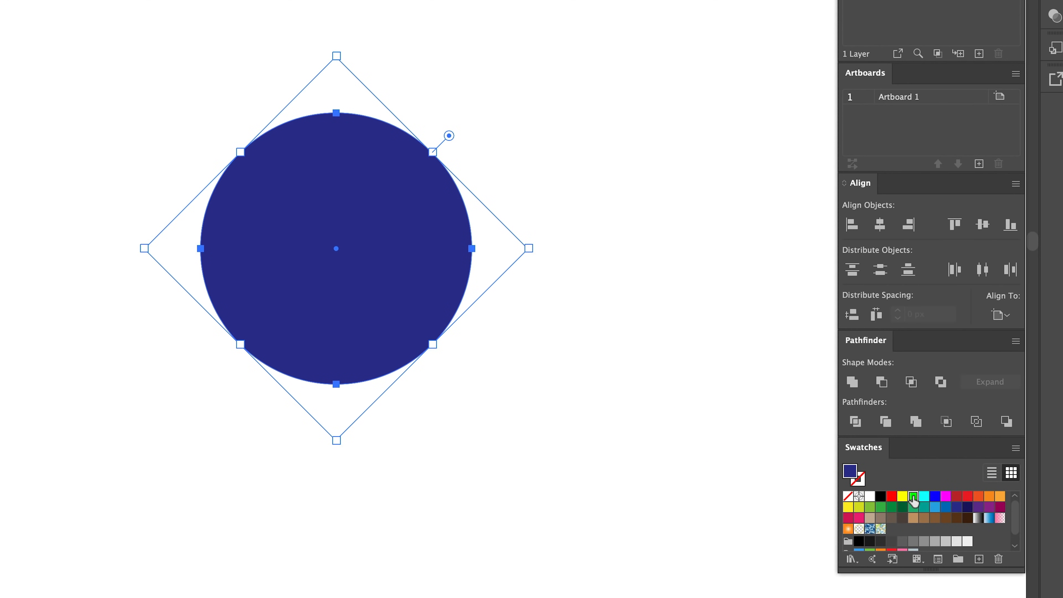
{"action": "left_click", "coordinate": [913, 497]}
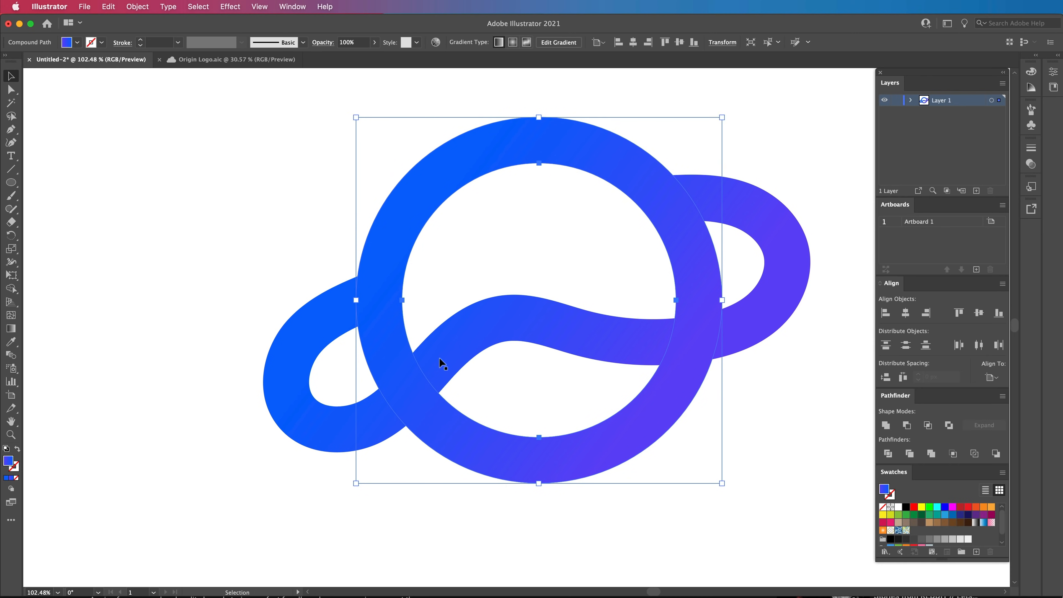
- Release the logo's compound path and offset the orbit outward by 14 px
{"action": "right_click", "coordinate": [410, 343]}
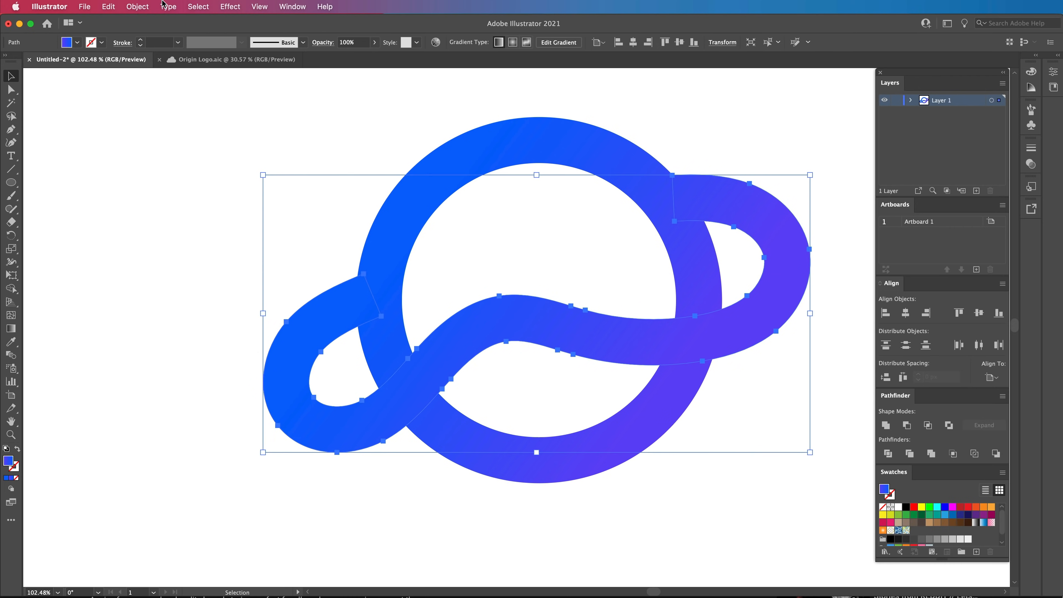
{"action": "left_click", "coordinate": [137, 6]}
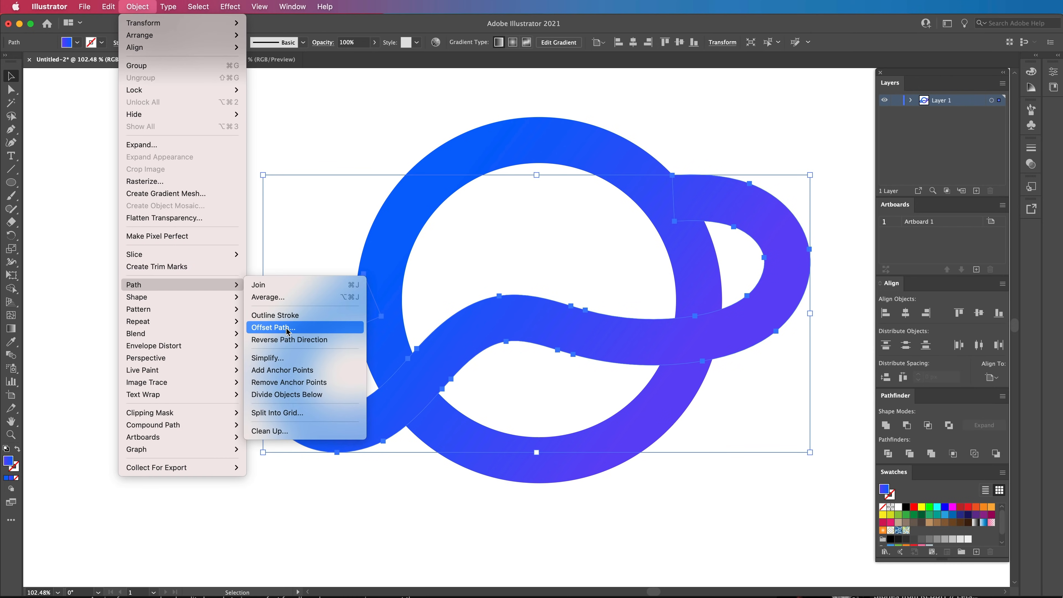
{"action": "left_click", "coordinate": [273, 327]}
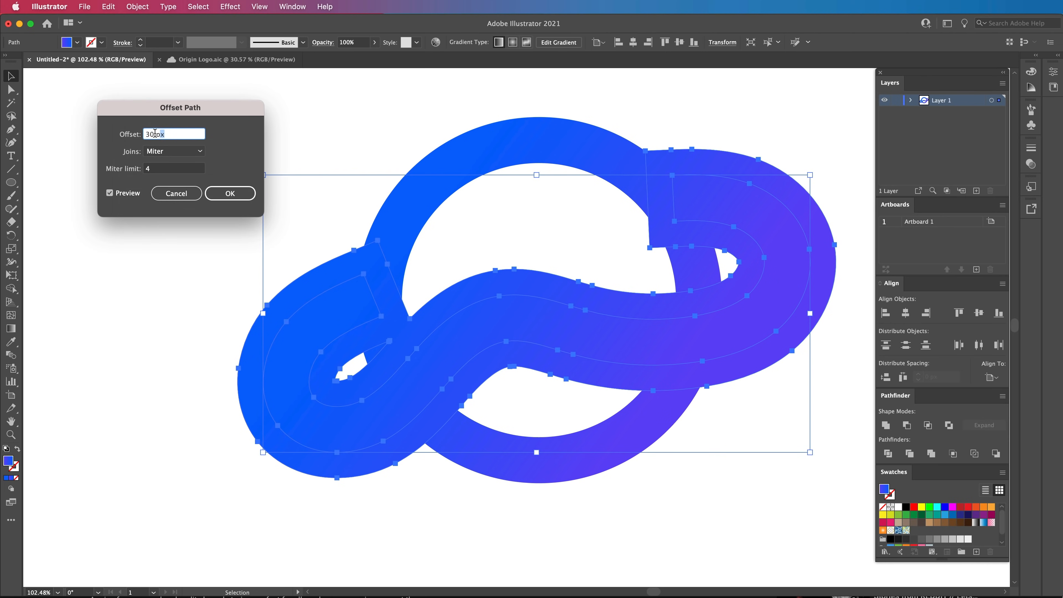
{"action": "type", "text": "10 px"}
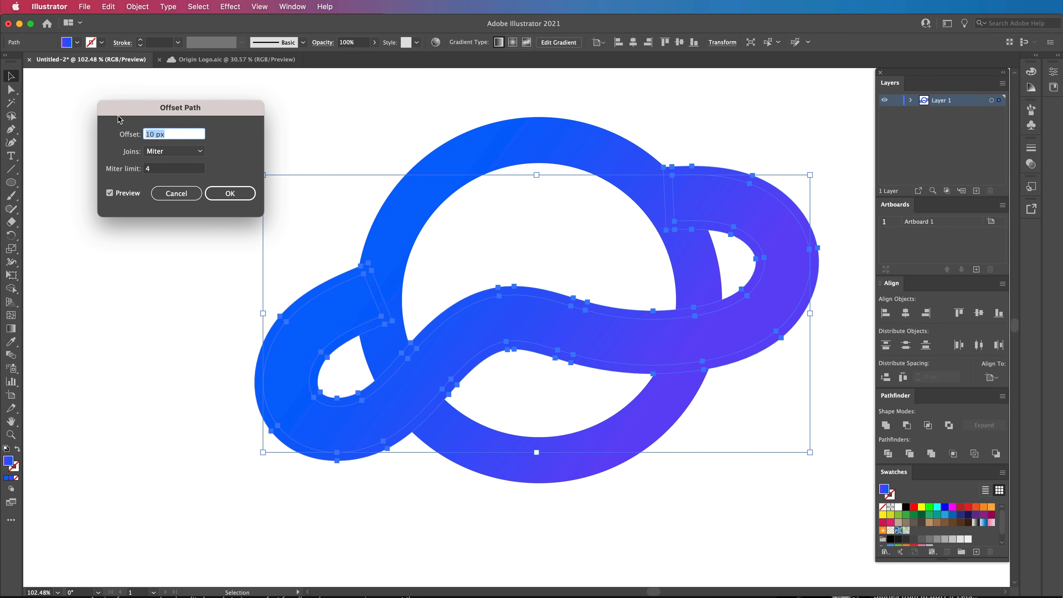
{"action": "type", "text": "14 px"}
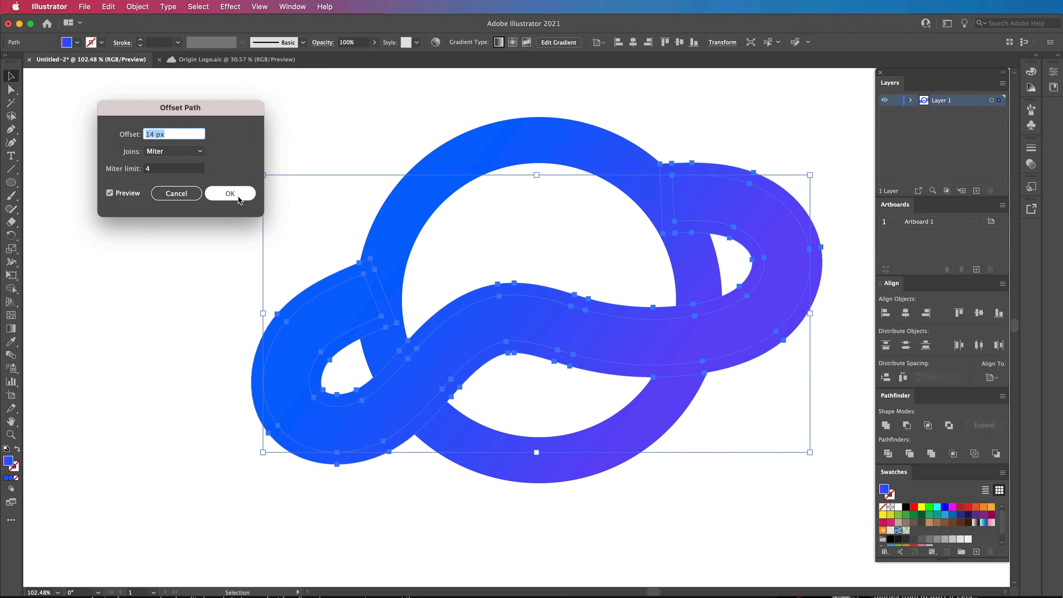
{"action": "left_click", "coordinate": [230, 193]}
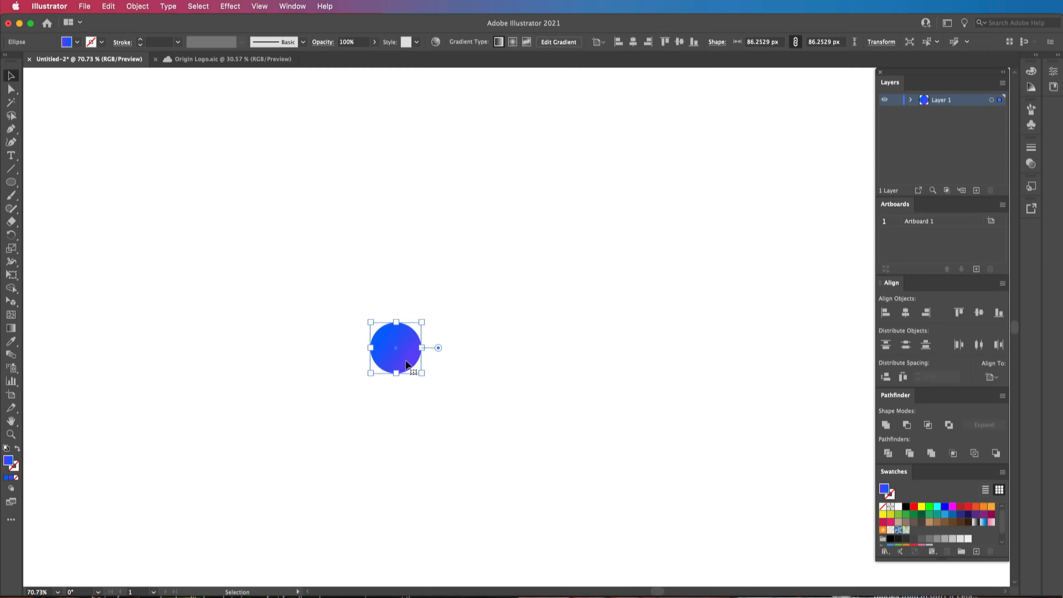
- Select the gradient petal and radial-repeat it into a fan of three around a shared centre
{"action": "left_click", "coordinate": [10, 88]}
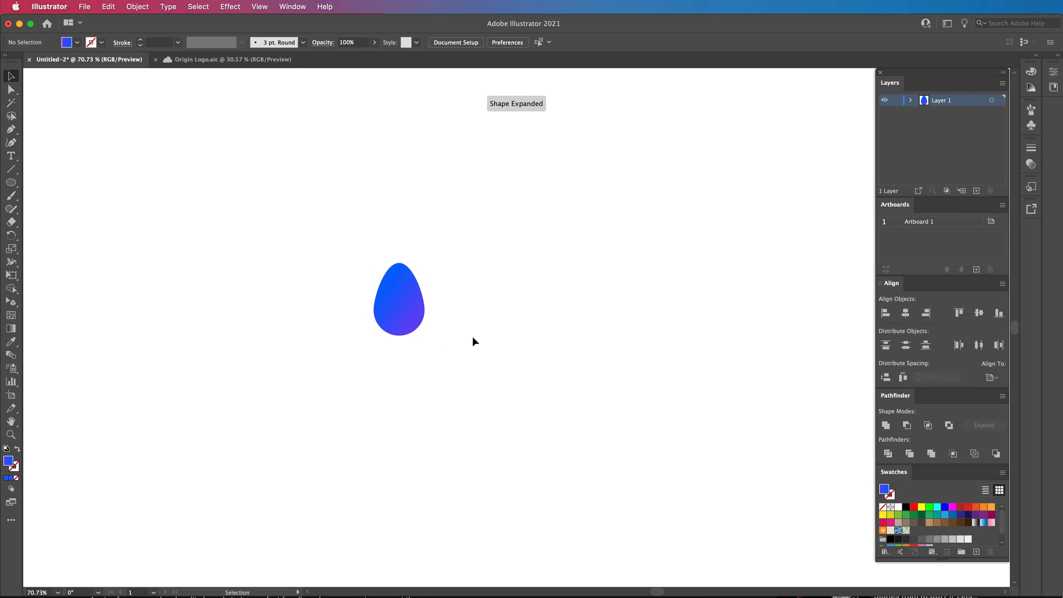
{"action": "left_click", "coordinate": [410, 330]}
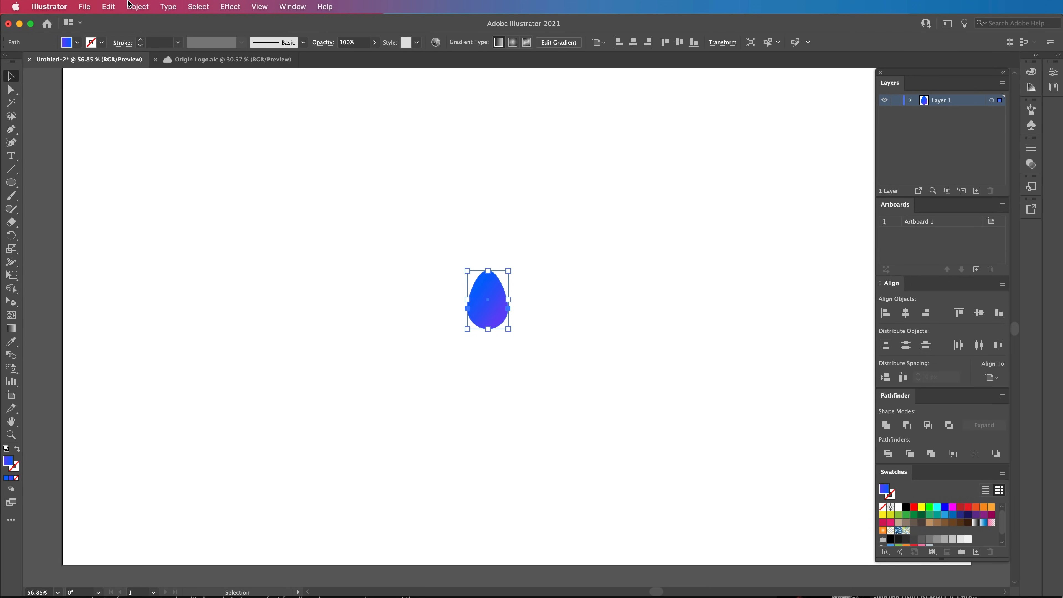
{"action": "left_click", "coordinate": [137, 6]}
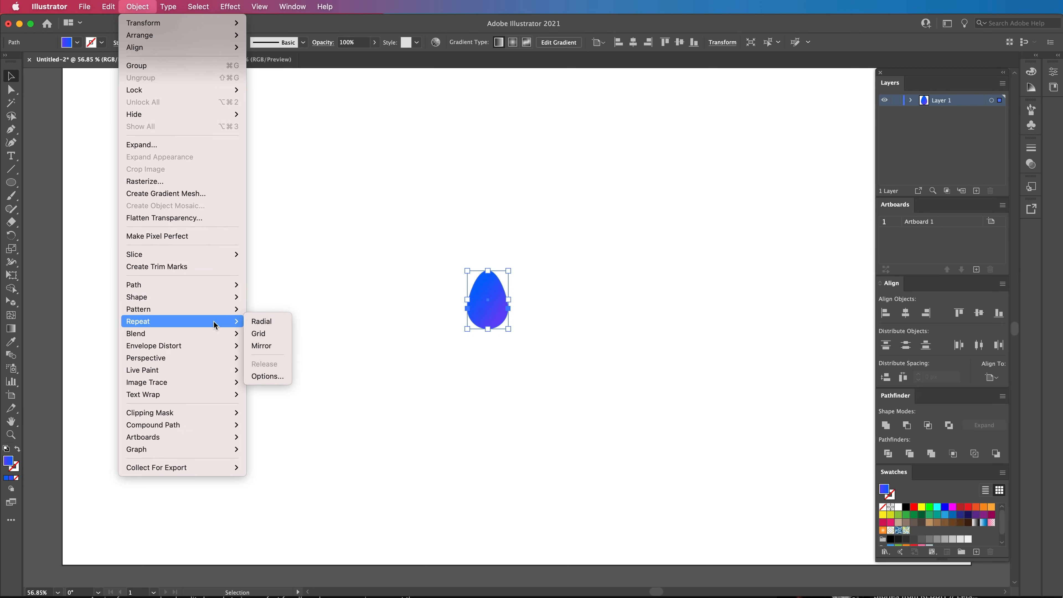
{"action": "left_click", "coordinate": [261, 320]}
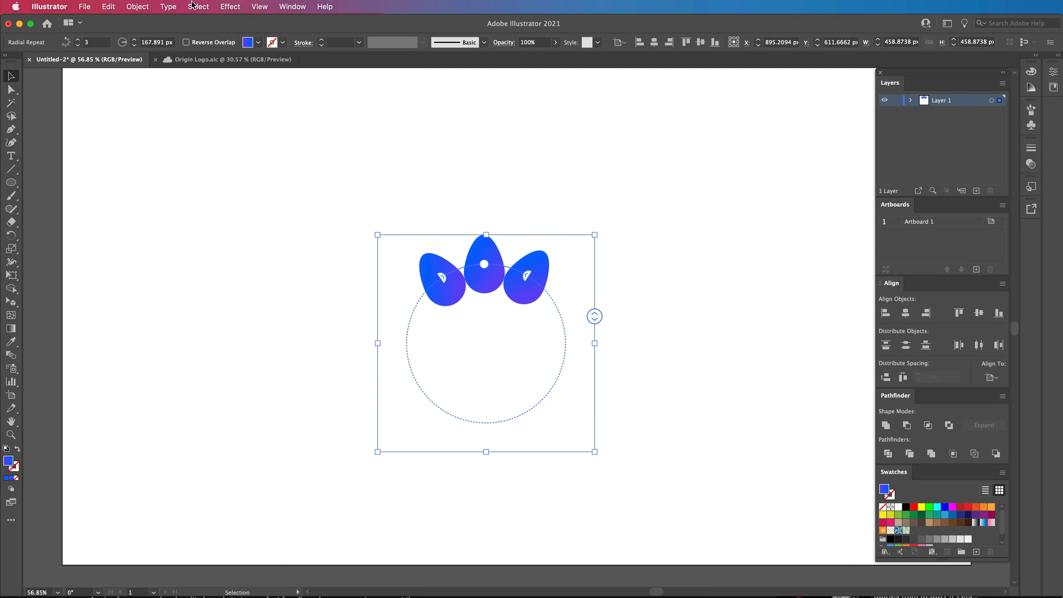
{"action": "left_click", "coordinate": [136, 6]}
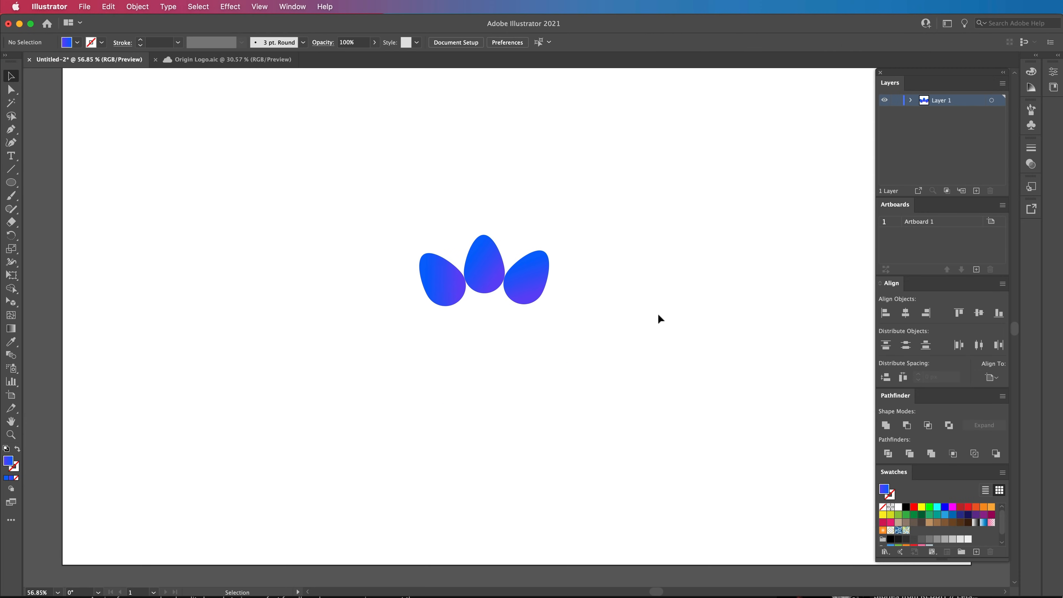
{"action": "left_click", "coordinate": [484, 270]}
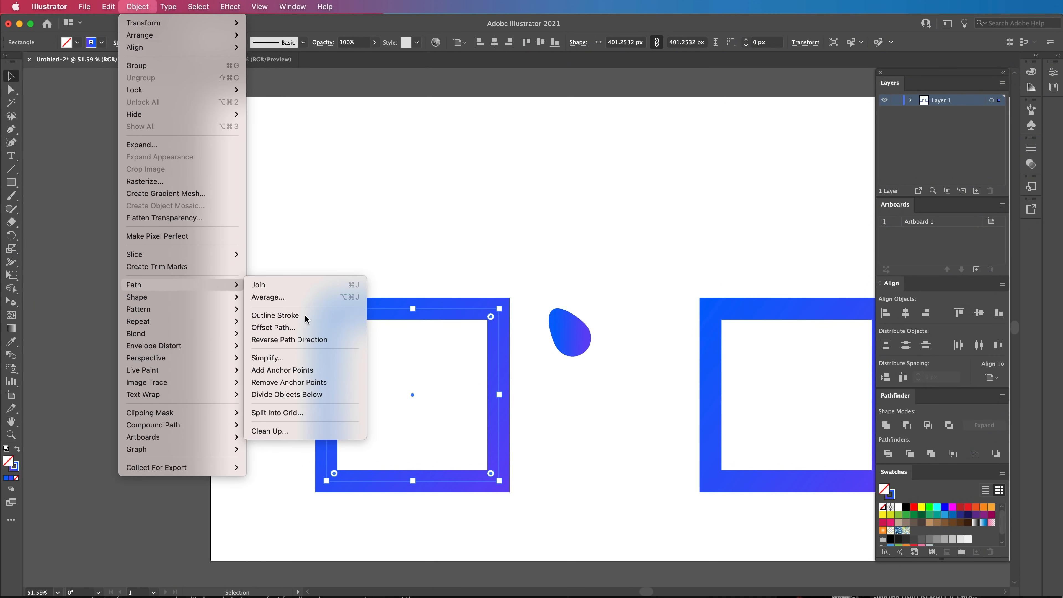
- Outline the thick square's stroke into a filled frame with inner and outer edges
{"action": "left_click", "coordinate": [275, 315]}
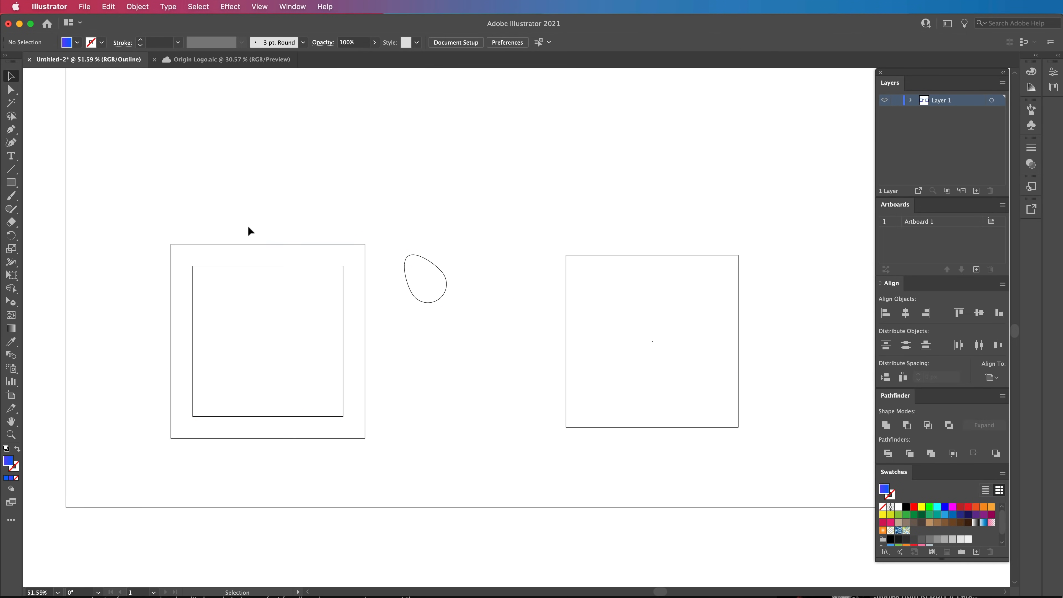
{"action": "mouse_move", "coordinate": [293, 283]}
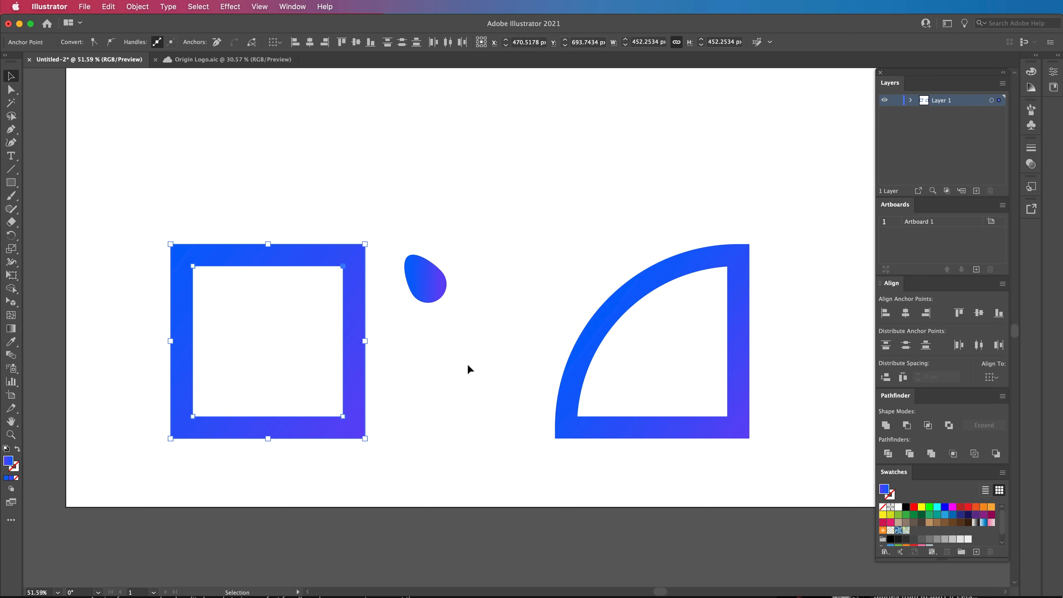
{"action": "left_click", "coordinate": [467, 366]}
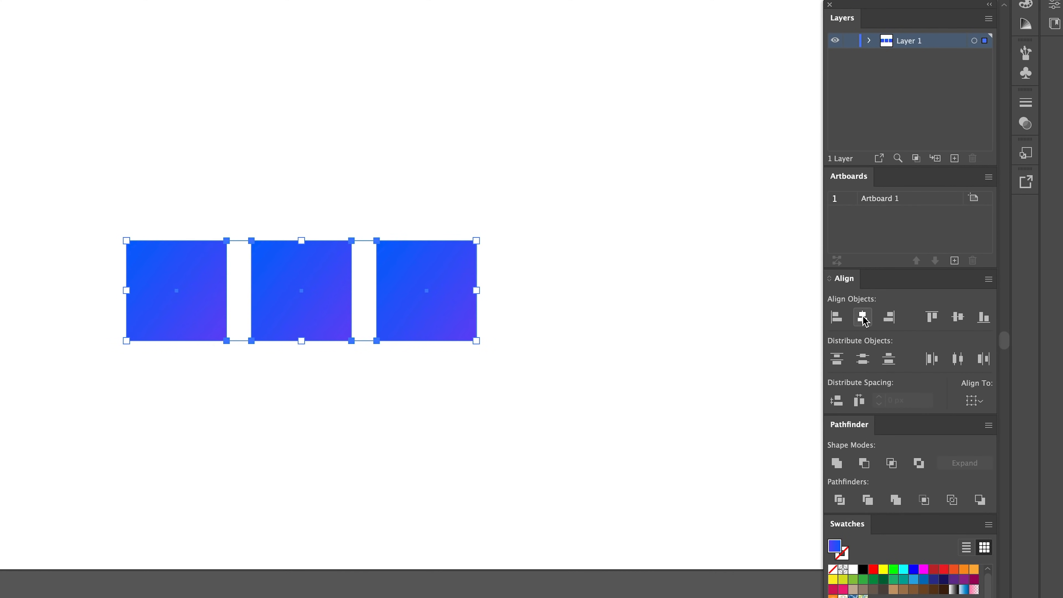
- Raise the middle gradient square and horizontally centre all three on one vertical axis
{"action": "left_click", "coordinate": [863, 317]}
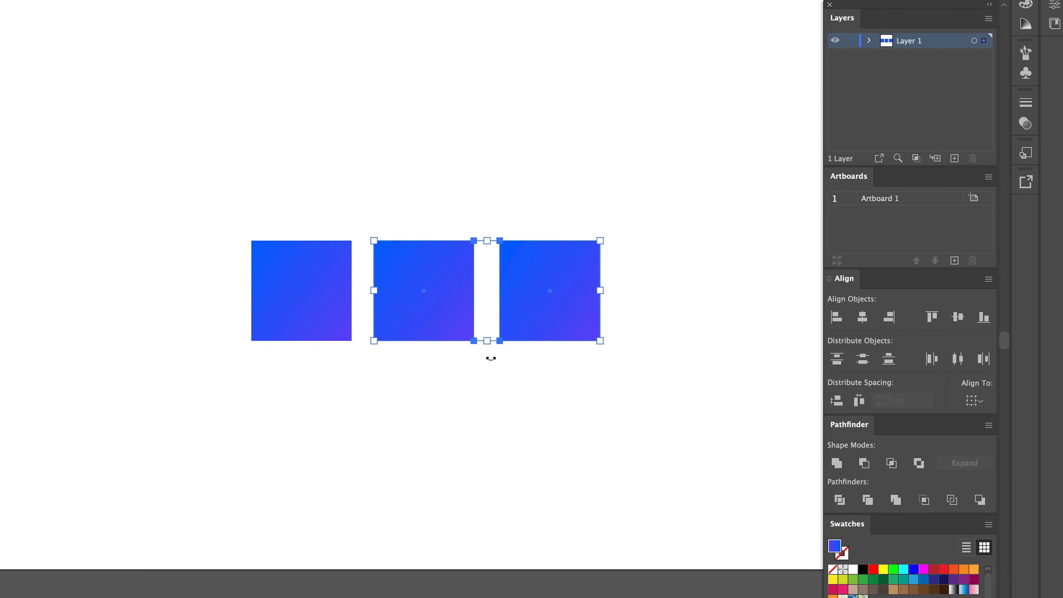
{"action": "left_click", "coordinate": [863, 316]}
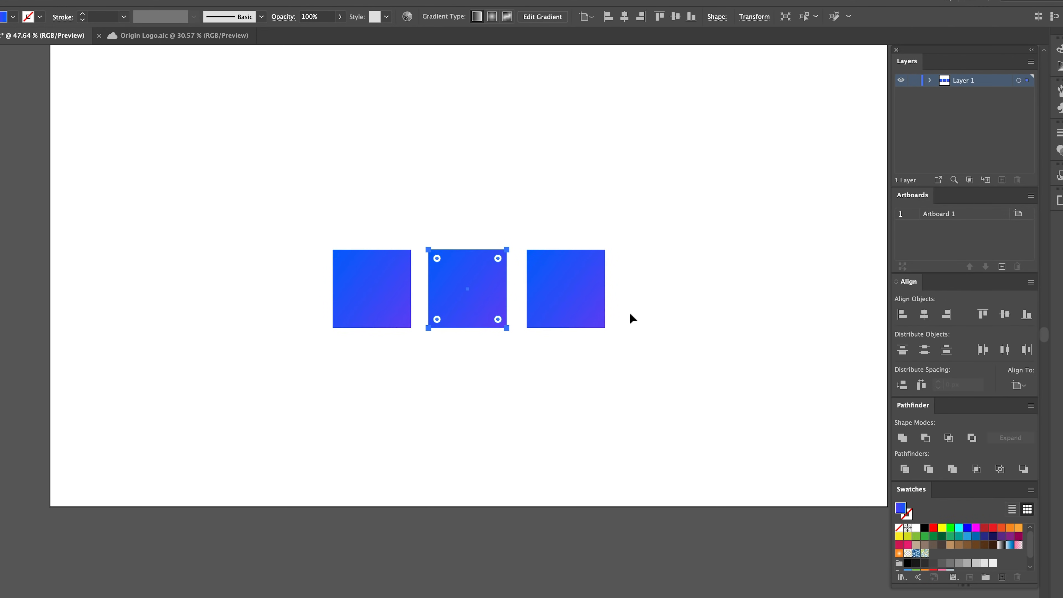
{"action": "left_click_drag", "start_coordinate": [466, 288], "coordinate": [466, 197]}
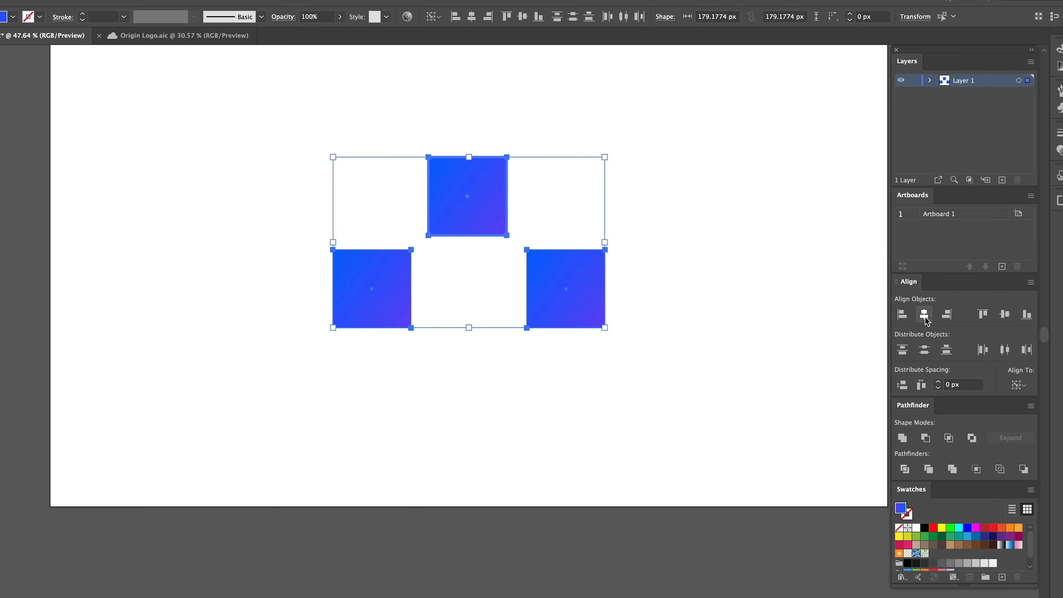
{"action": "left_click", "coordinate": [924, 314]}
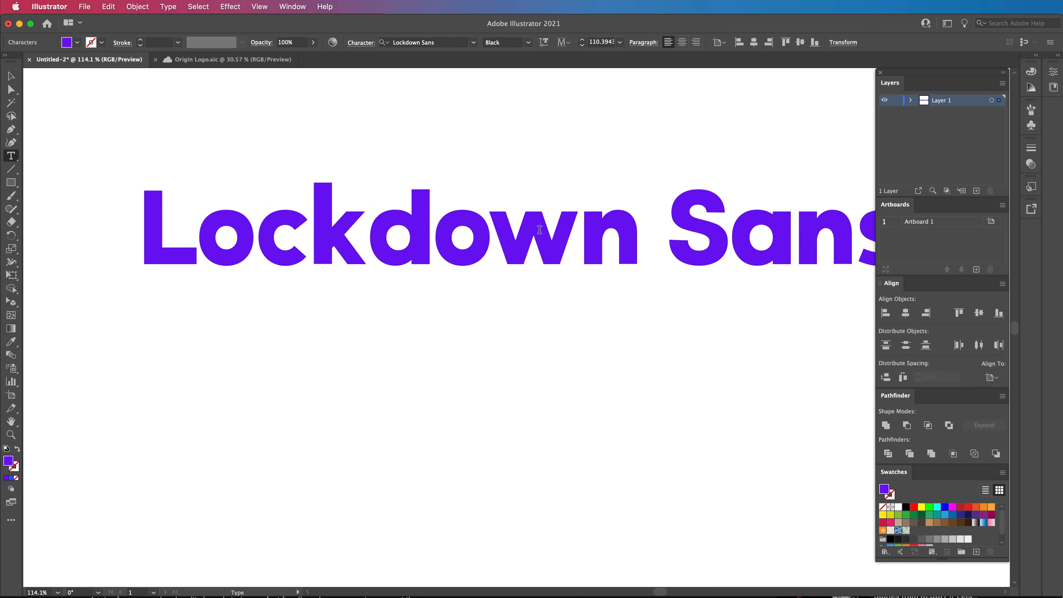
- Duplicate the Lockdown Sans heading below the original and bring up the copy's context options
{"action": "left_click", "coordinate": [486, 230]}
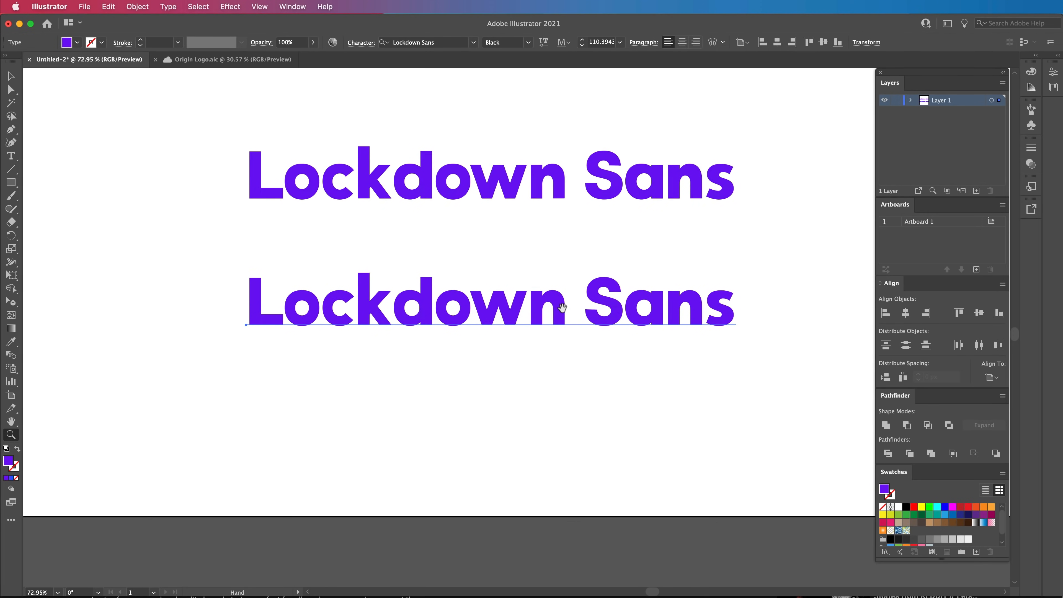
{"action": "right_click", "coordinate": [602, 140]}
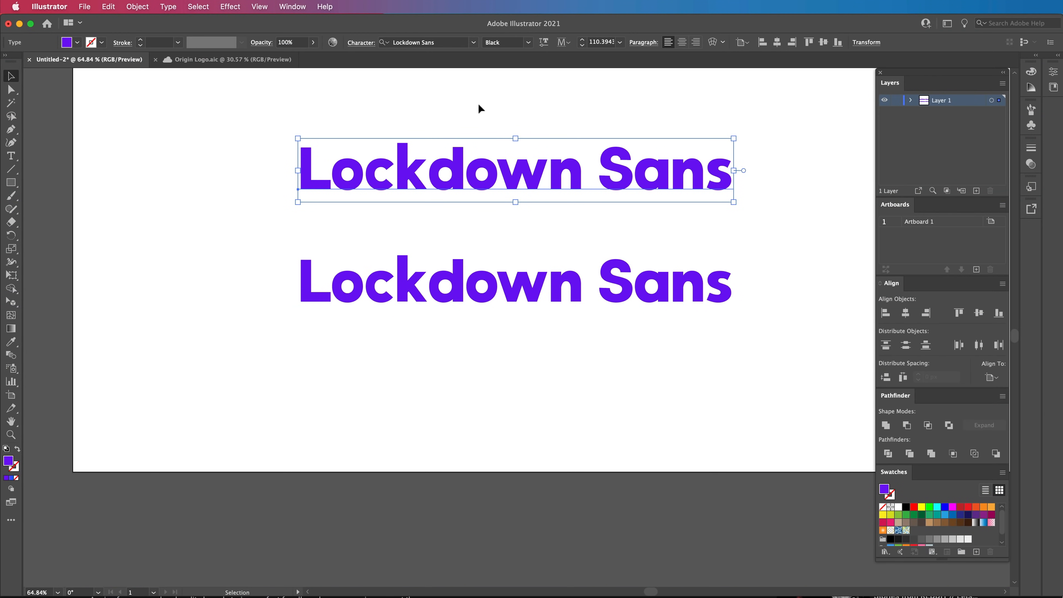
{"action": "mouse_move", "coordinate": [484, 112]}
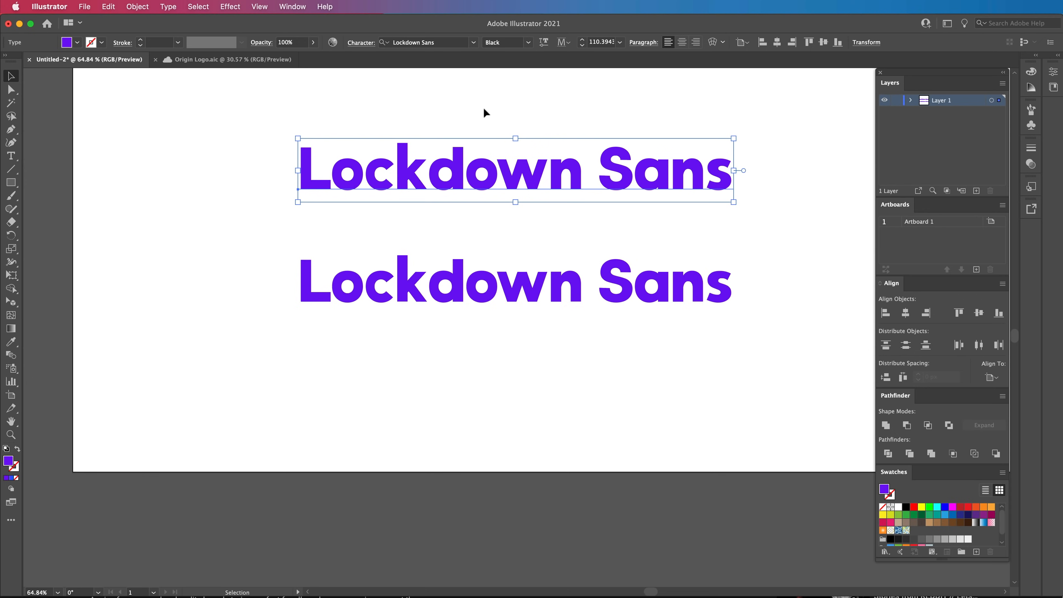
{"action": "left_click", "coordinate": [293, 6]}
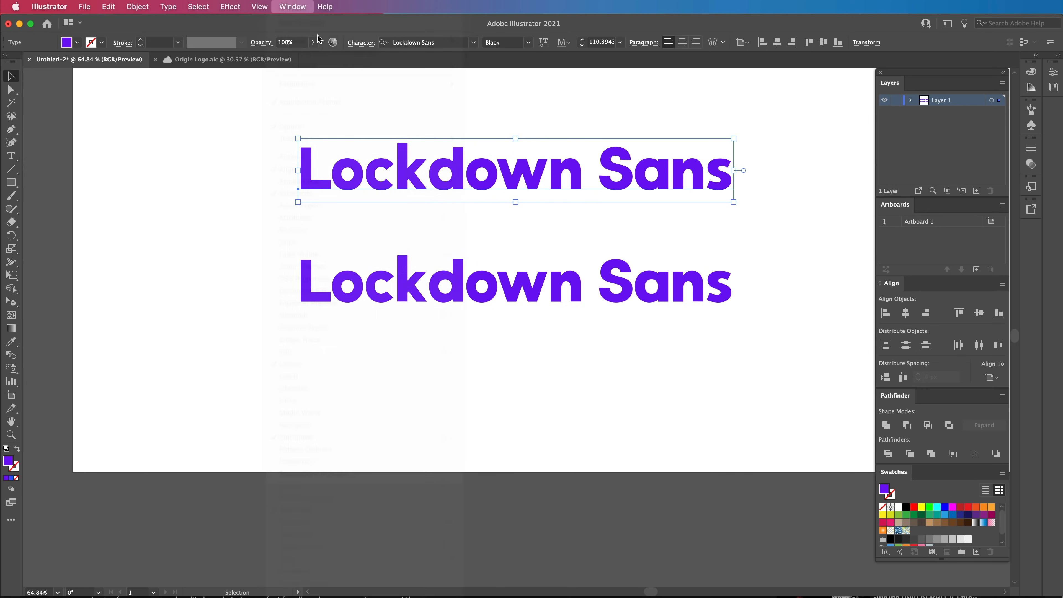
{"action": "left_click", "coordinate": [293, 6]}
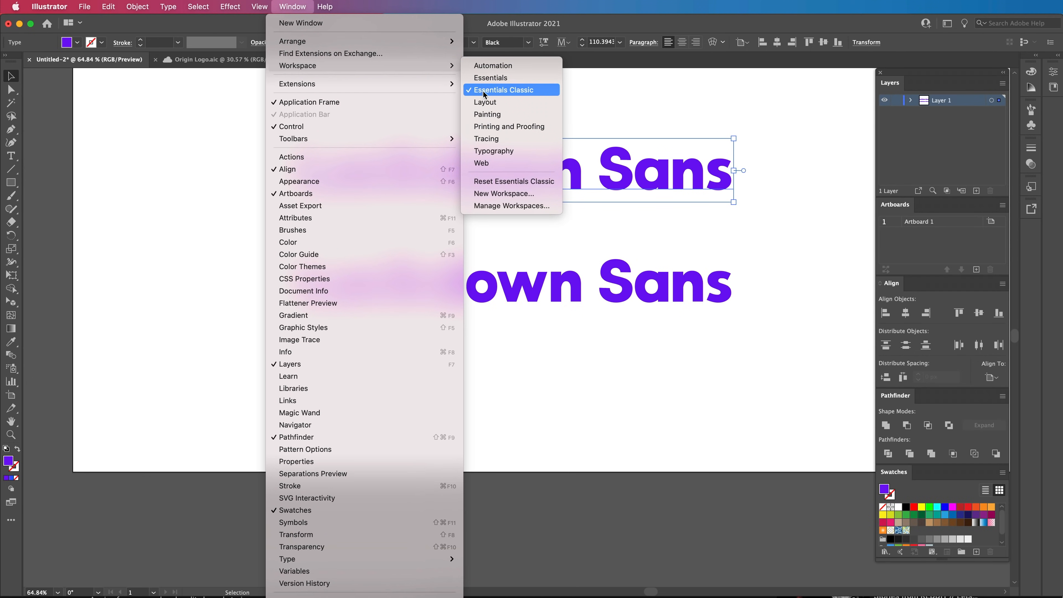
{"action": "left_click", "coordinate": [491, 77]}
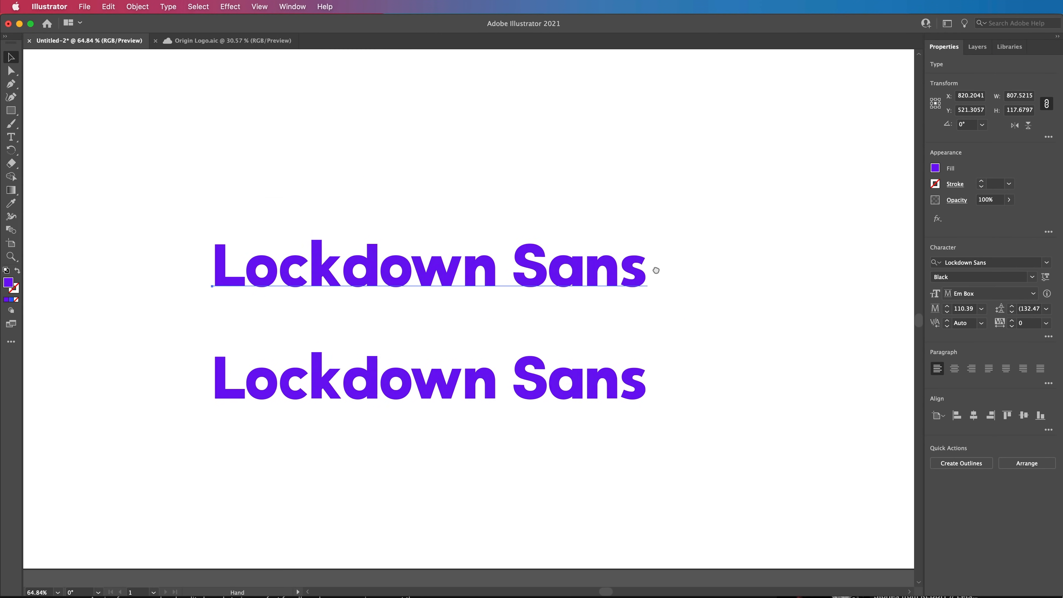
{"action": "left_click", "coordinate": [293, 6]}
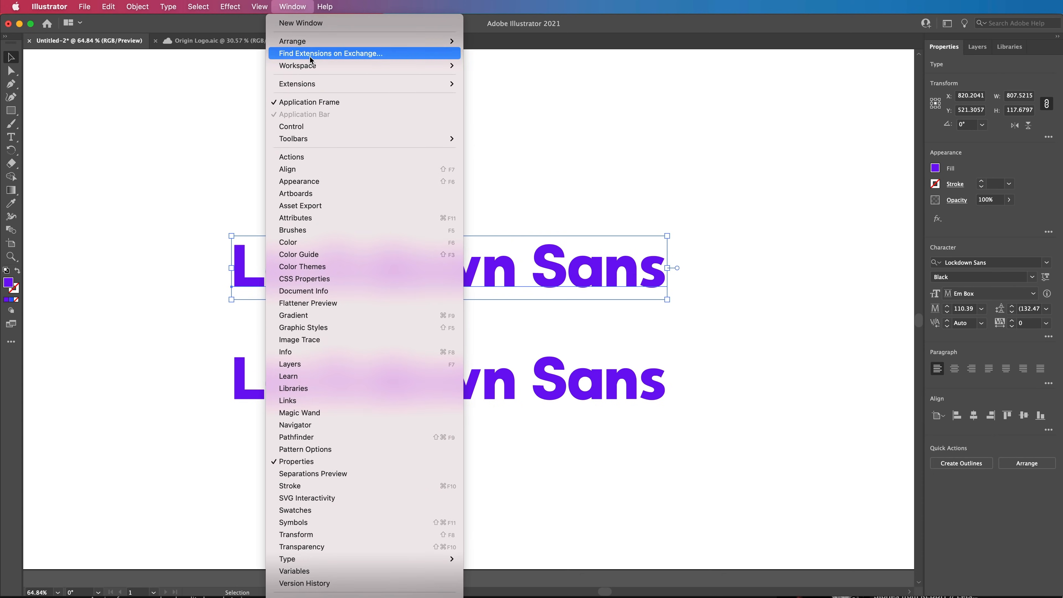
{"action": "mouse_move", "coordinate": [297, 83]}
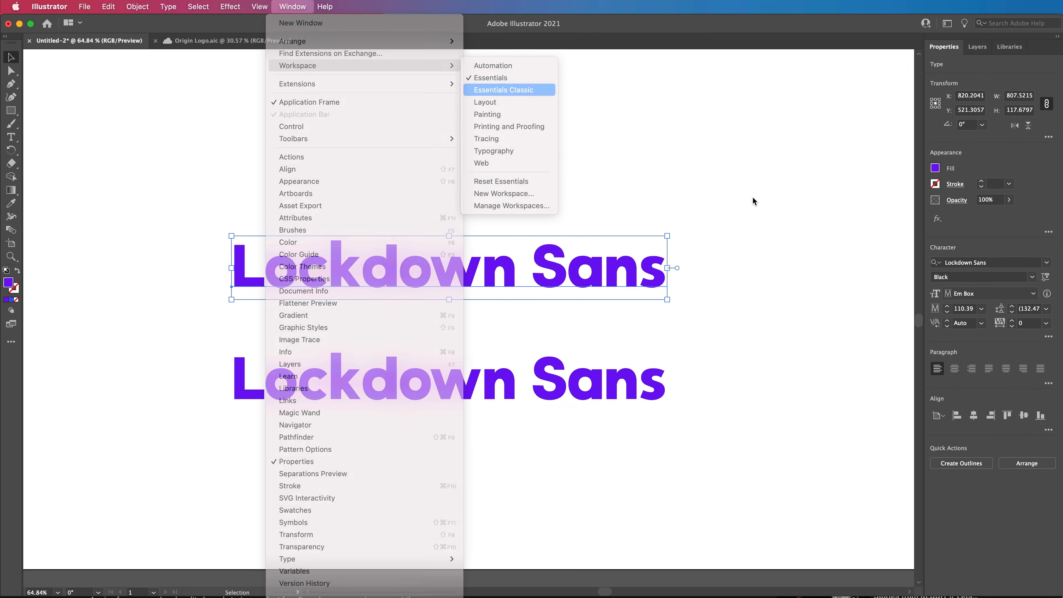
{"action": "left_click", "coordinate": [504, 90]}
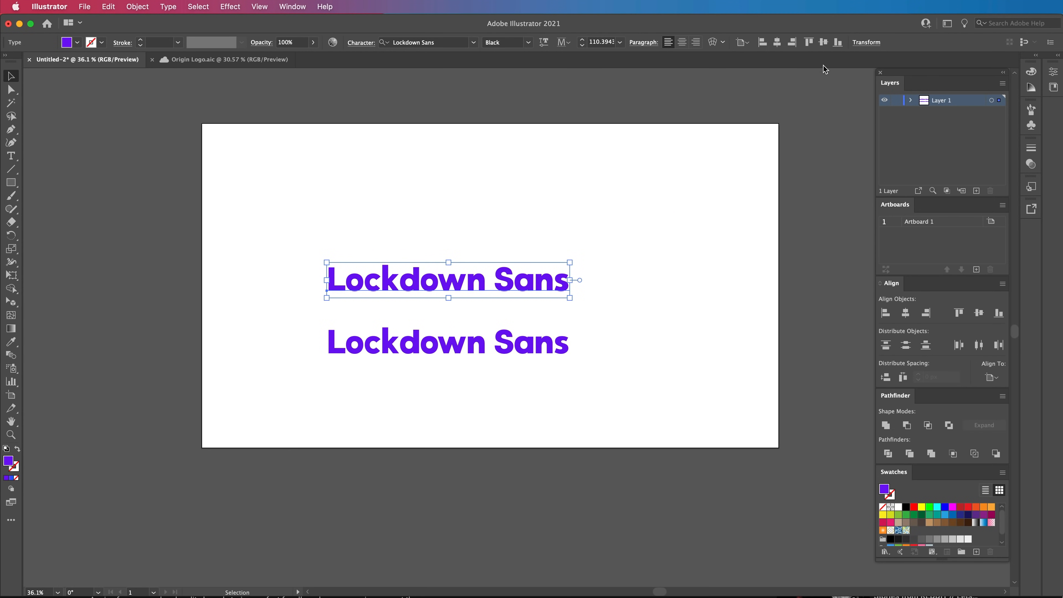
{"action": "mouse_move", "coordinate": [507, 224]}
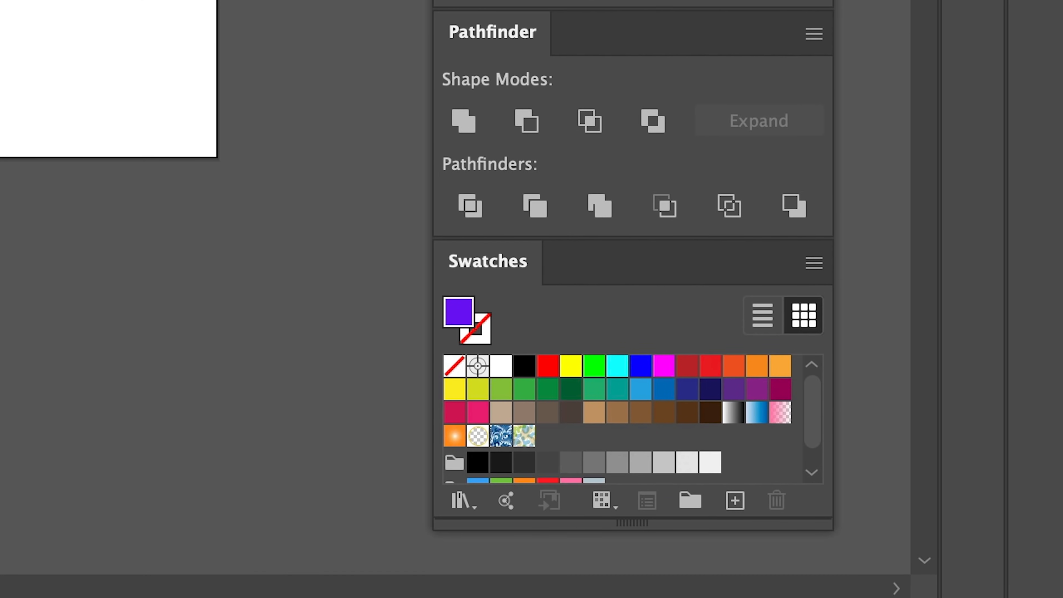
{"action": "left_click", "coordinate": [292, 6]}
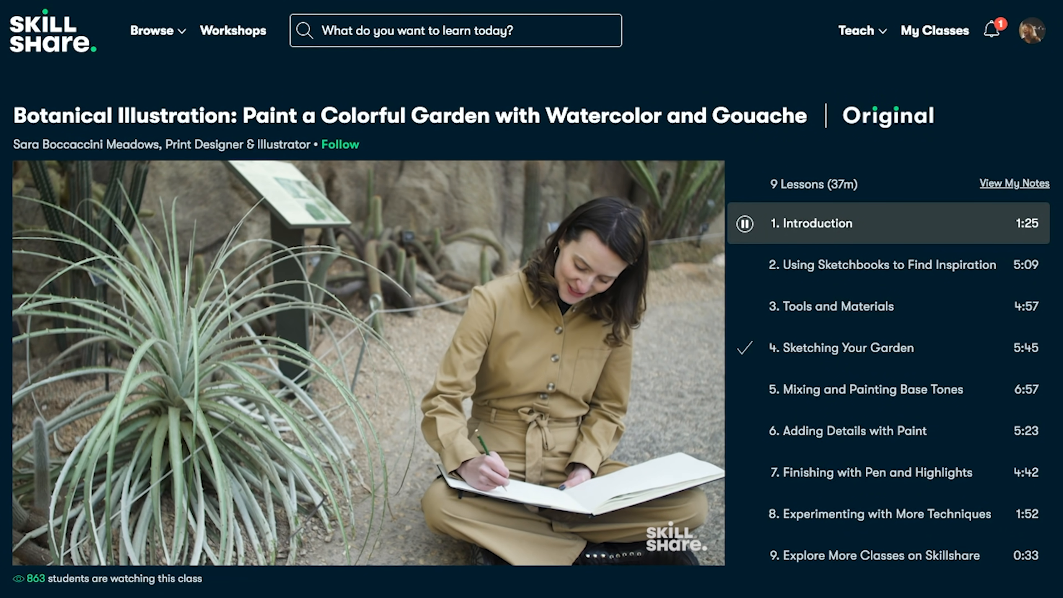
- View the class Reviews, then the Projects & Resources tab with the garden project and student work
{"action": "scroll", "scroll_direction": "down", "scroll_amount": 3}
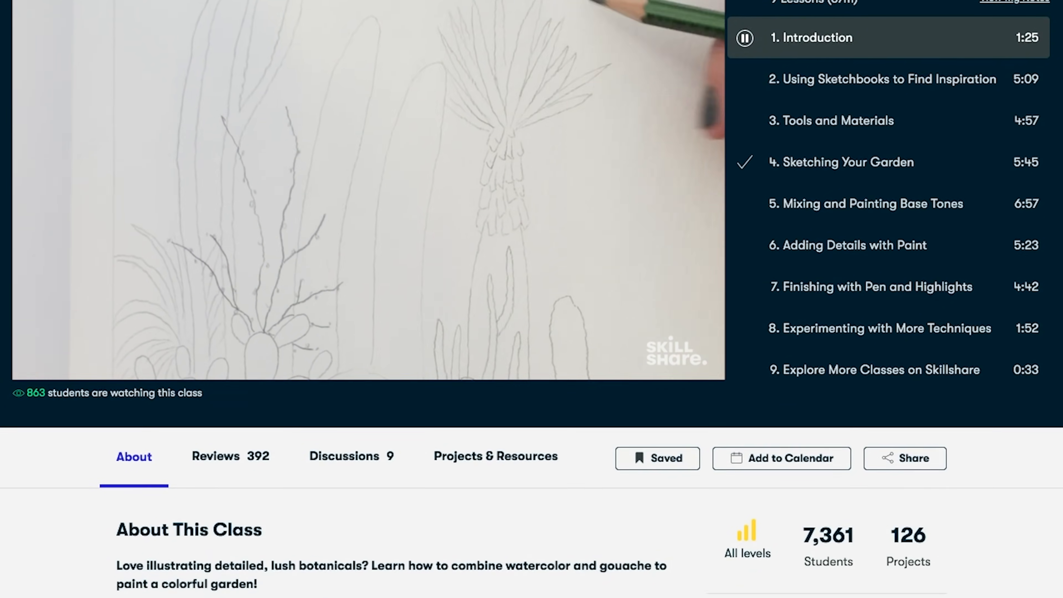
{"action": "scroll", "scroll_direction": "down", "scroll_amount": 3}
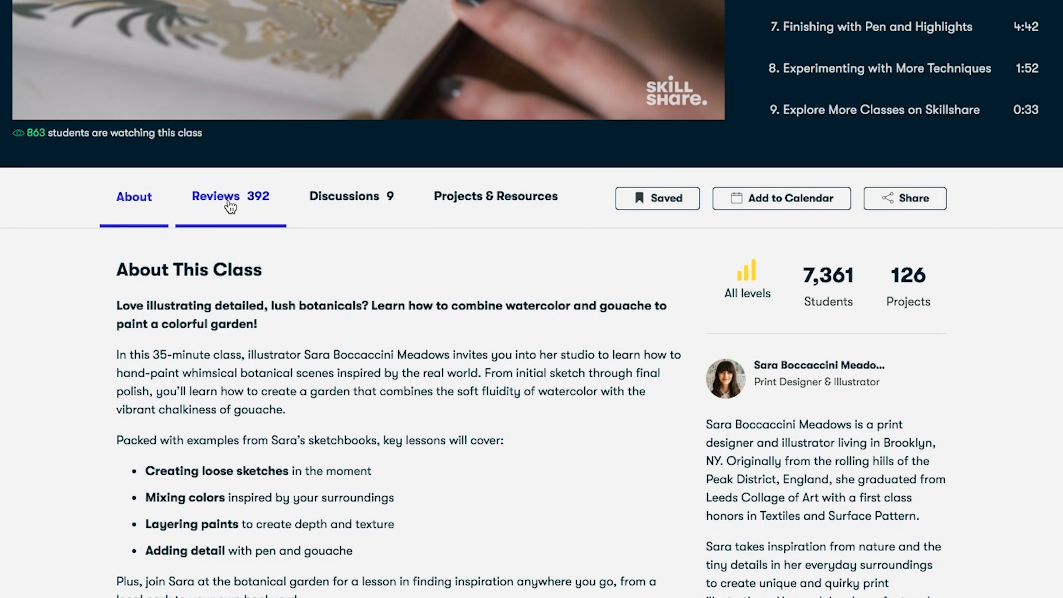
{"action": "left_click", "coordinate": [216, 196]}
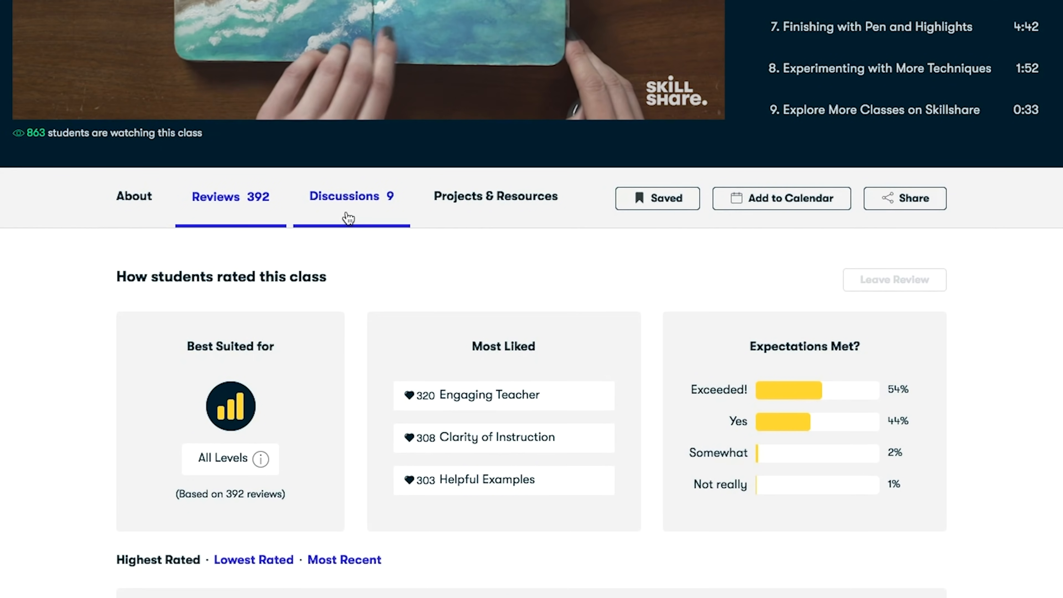
{"action": "left_click", "coordinate": [495, 196]}
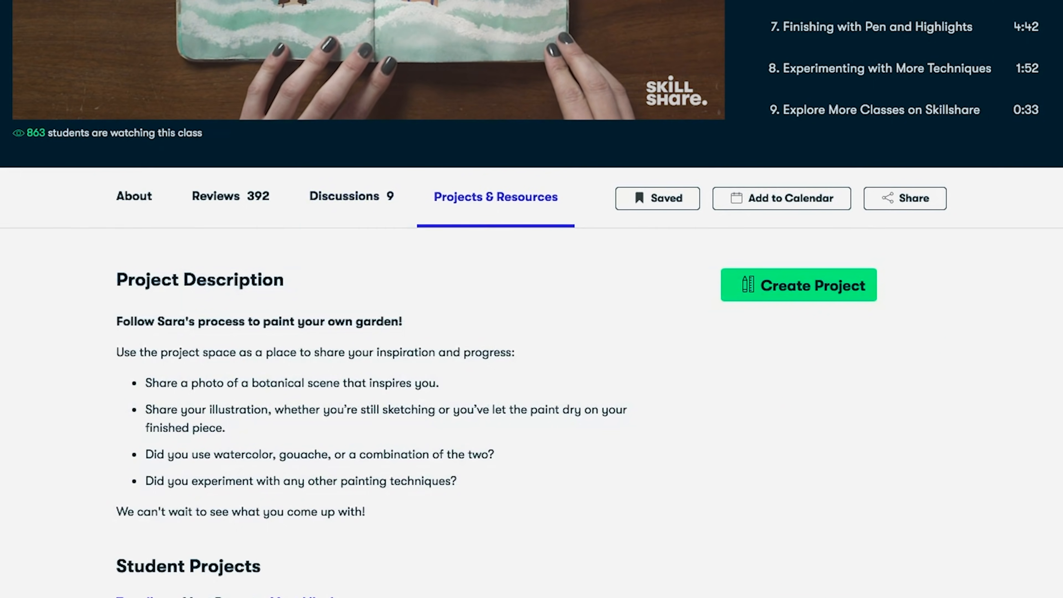
{"action": "scroll", "scroll_direction": "down", "scroll_amount": 3}
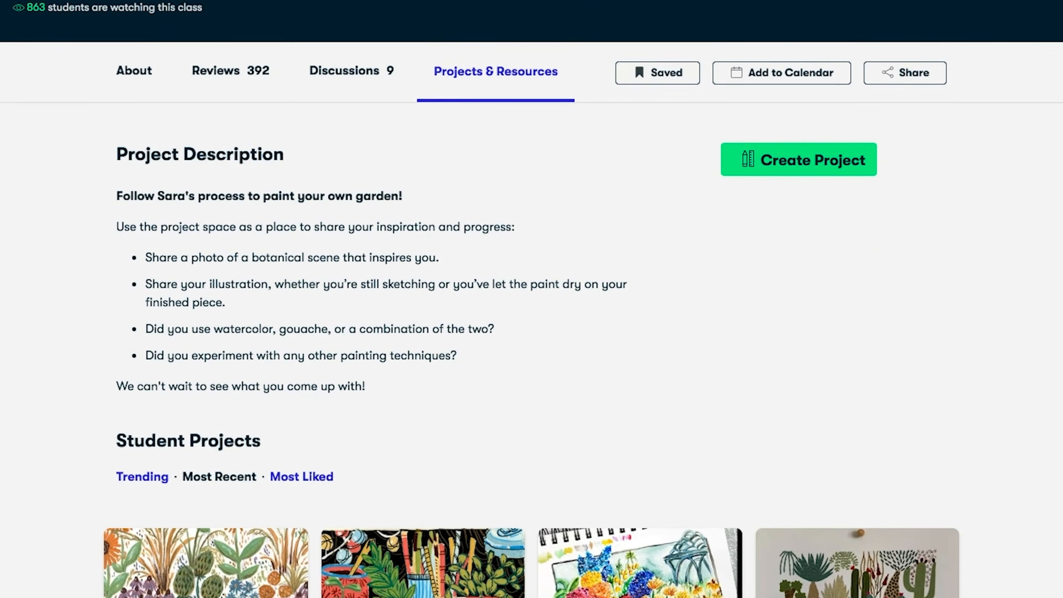